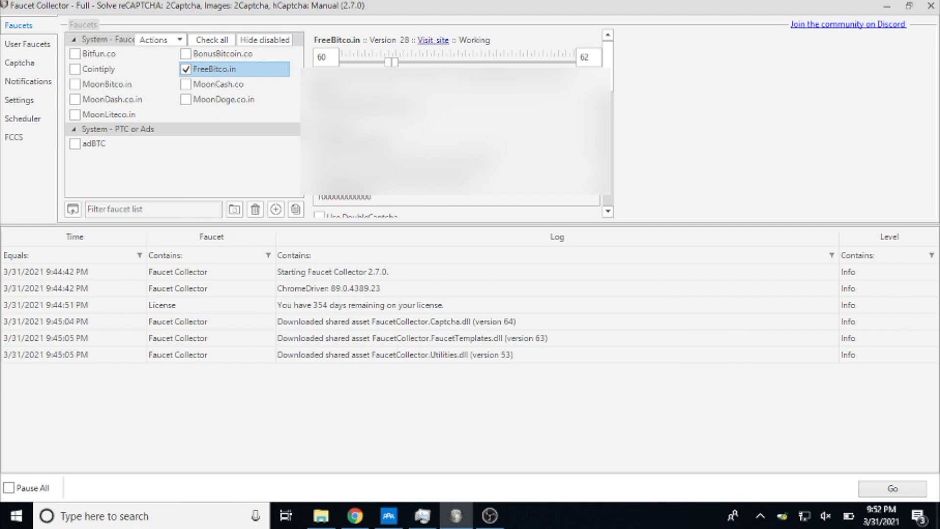
mouse_move(153, 84)
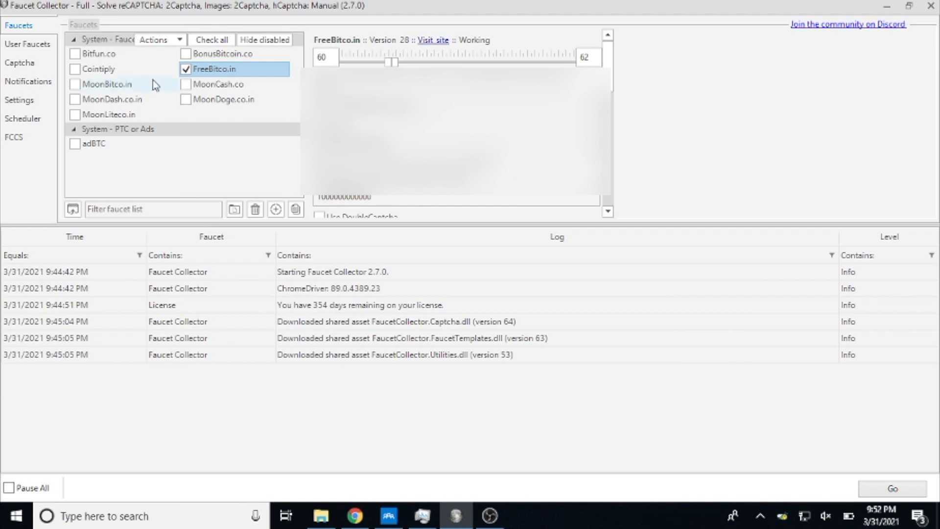
mouse_move(202, 76)
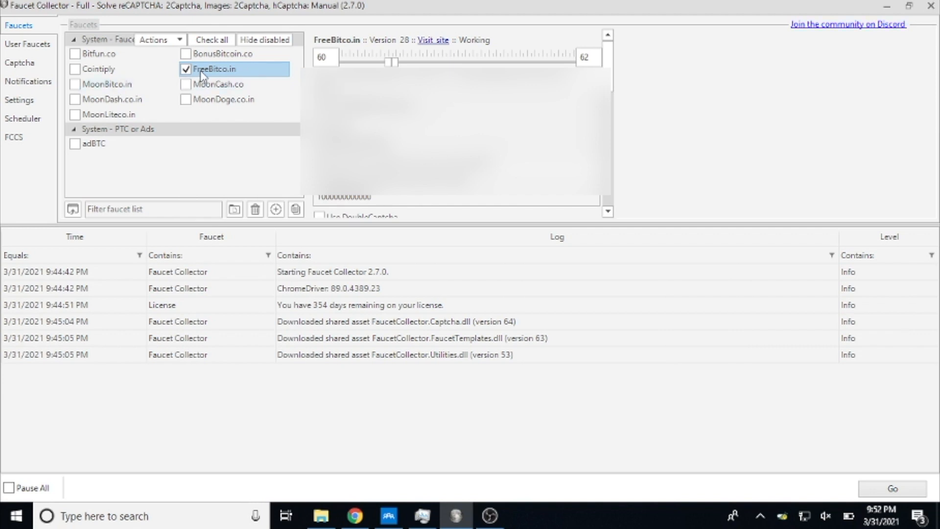
Step: Browse the user-submitted faucet scripts and scroll to FreeBitco.in's bonus settings
left_click(28, 44)
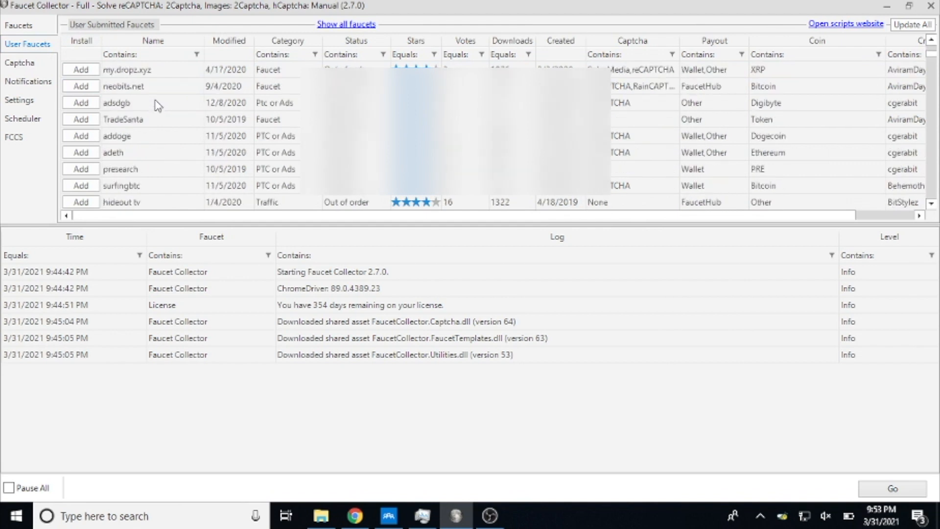
scroll("down", 3)
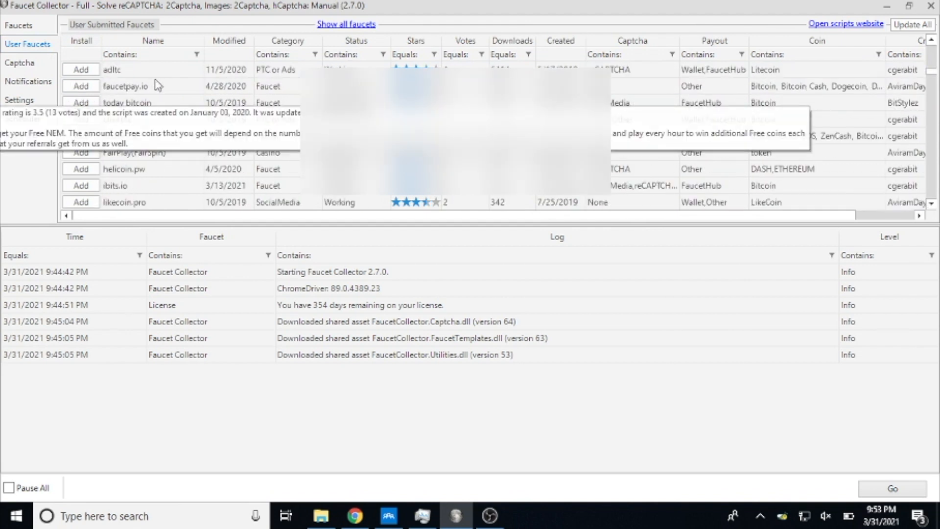
scroll("down", 3)
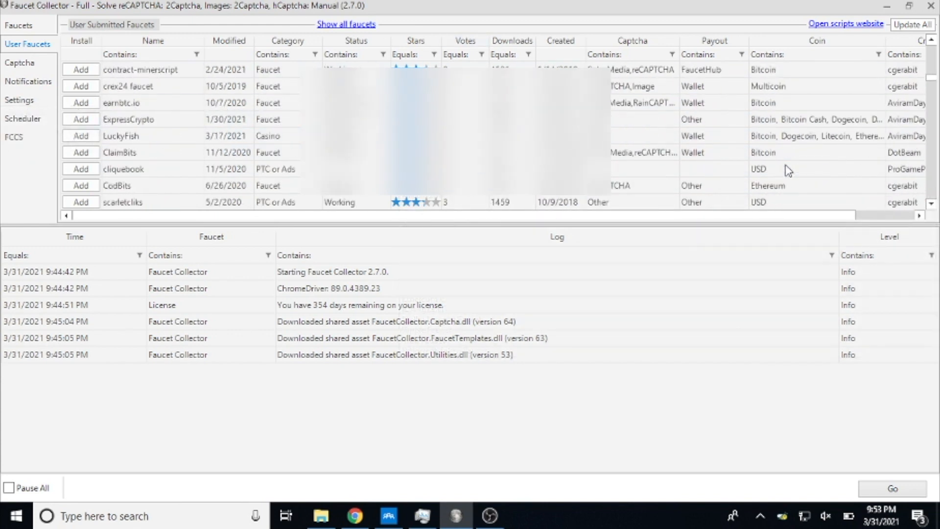
scroll("down", 3)
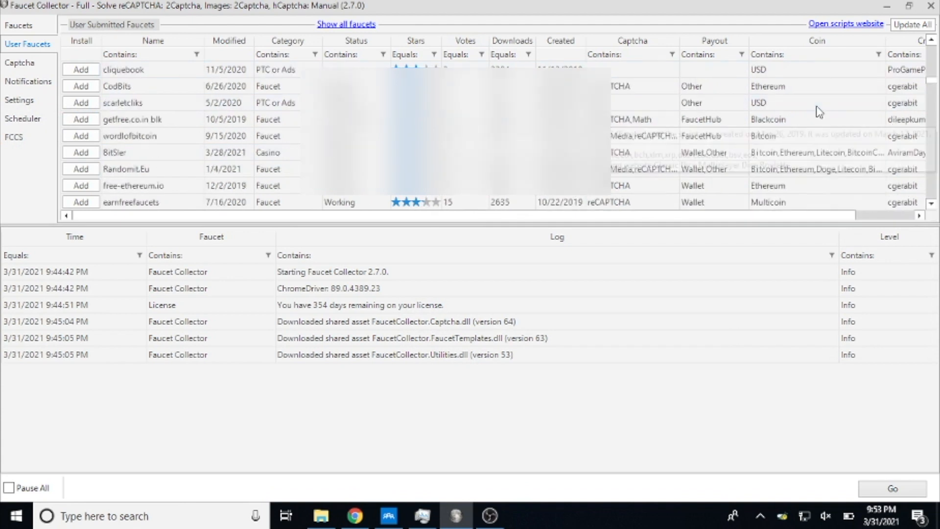
mouse_move(777, 142)
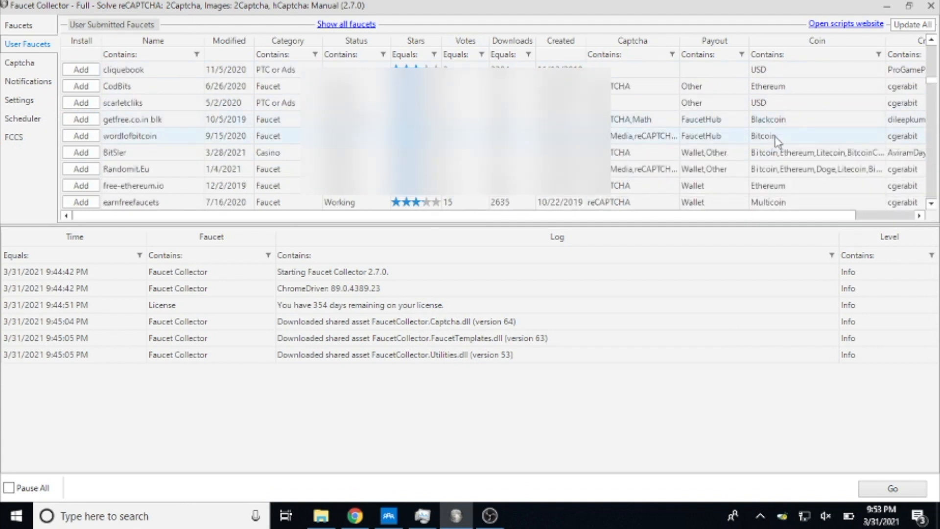
scroll("down", 3)
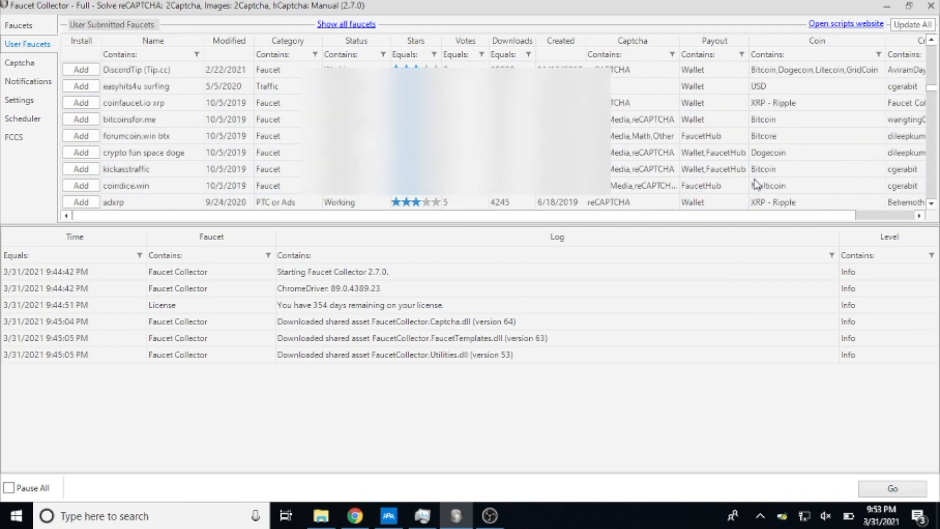
scroll("down", 3)
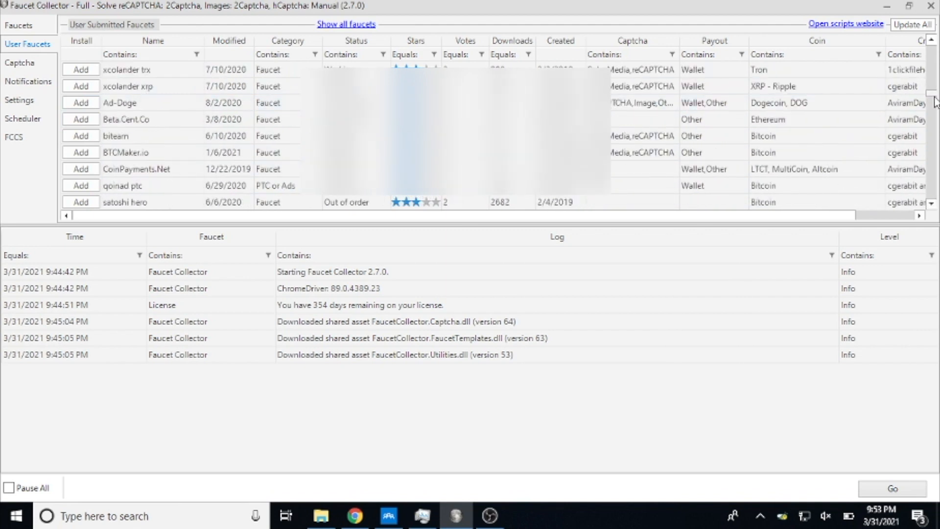
mouse_move(236, 103)
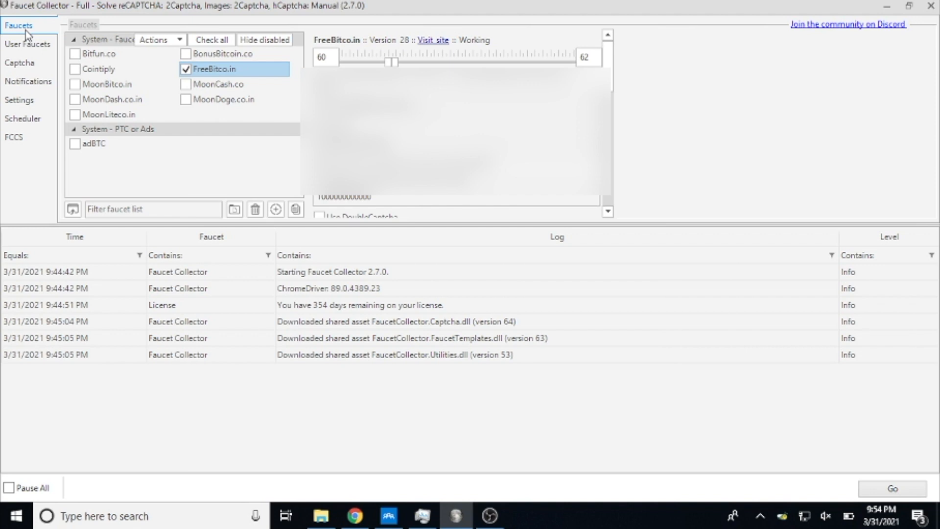
mouse_move(65, 12)
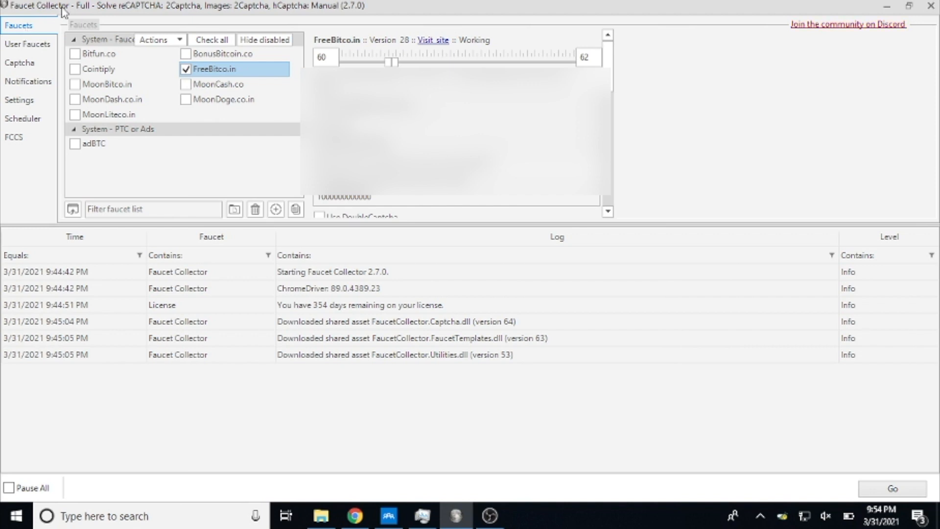
mouse_move(296, 77)
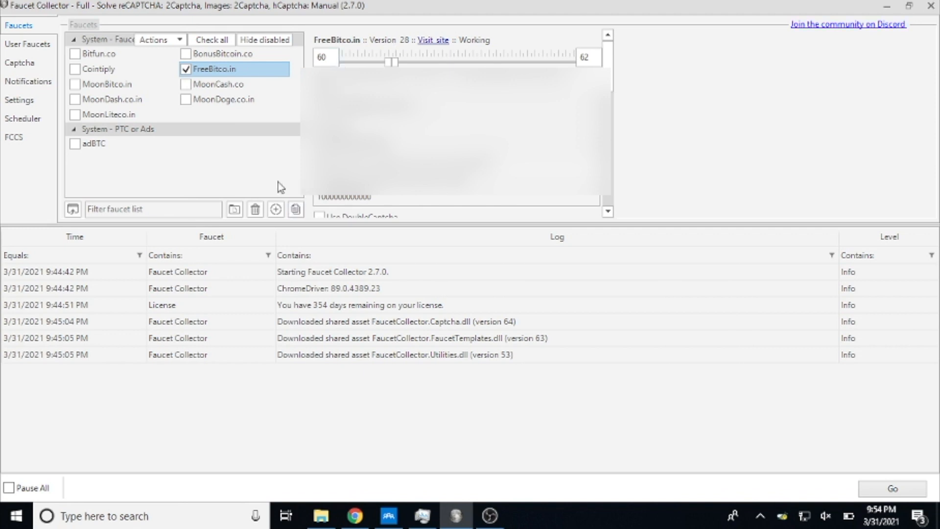
mouse_move(273, 185)
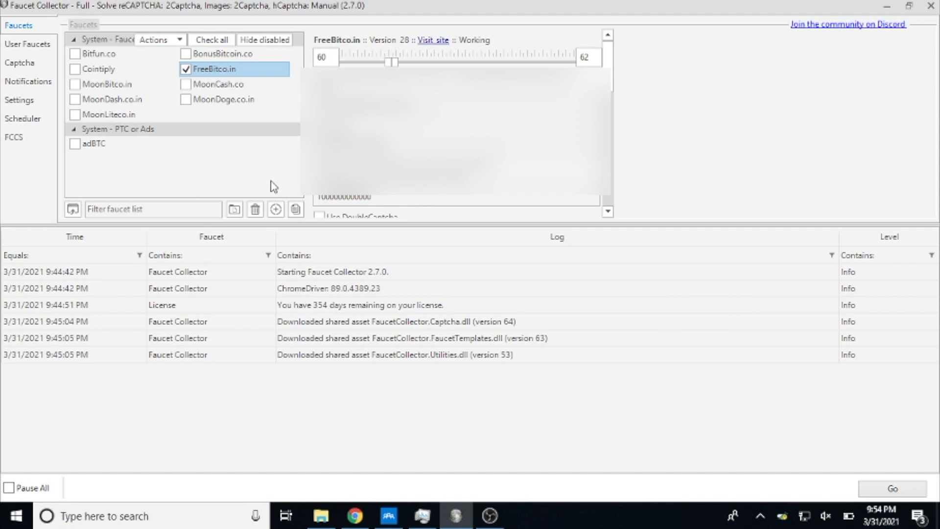
mouse_move(365, 62)
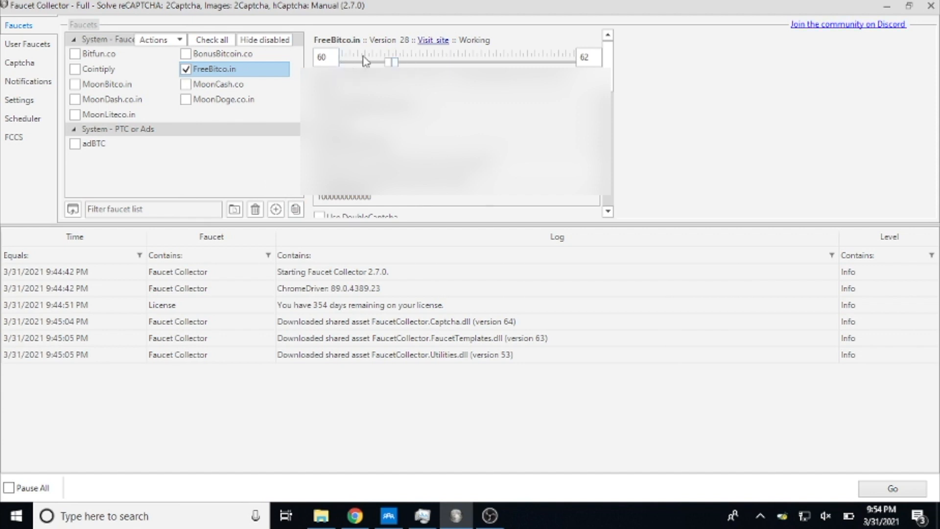
mouse_move(356, 61)
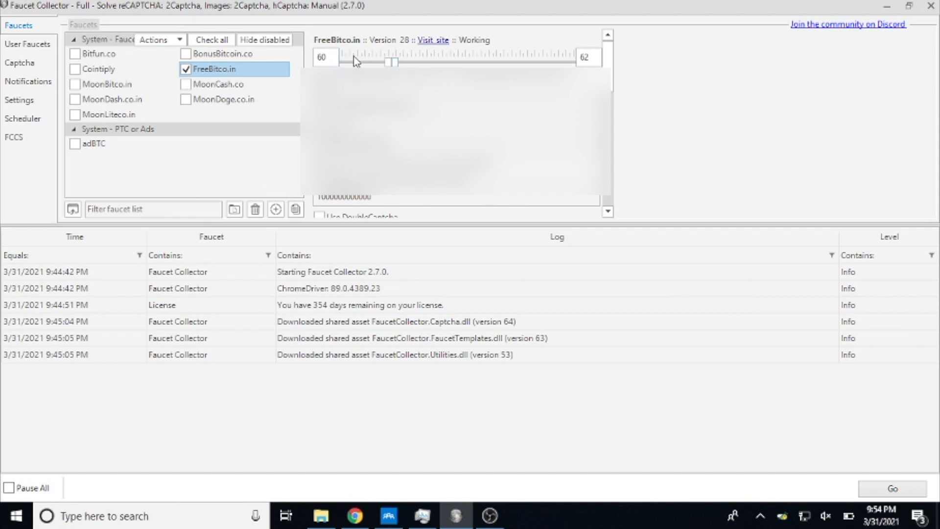
mouse_move(357, 51)
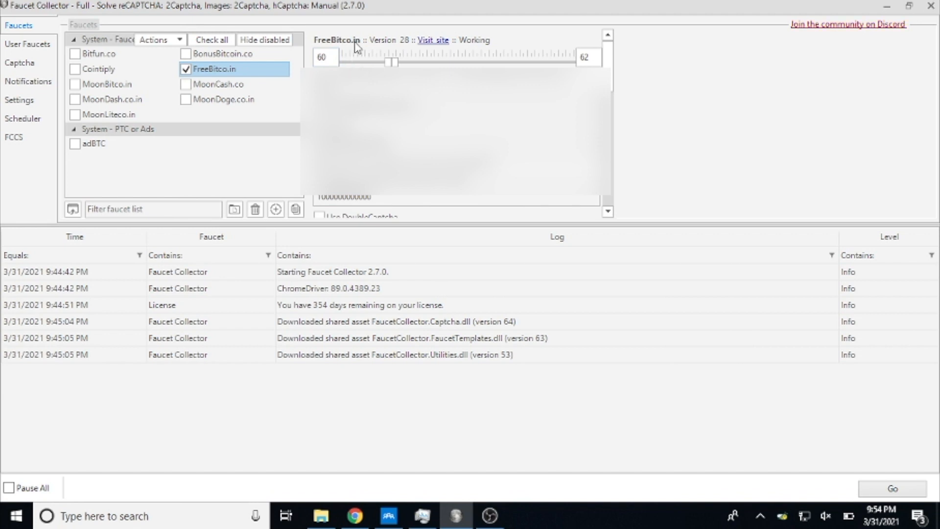
mouse_move(263, 127)
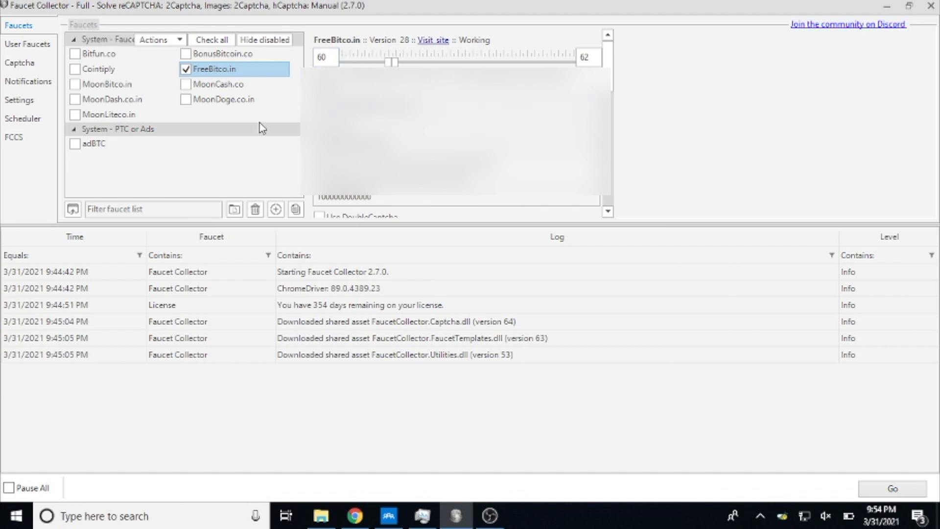
mouse_move(333, 66)
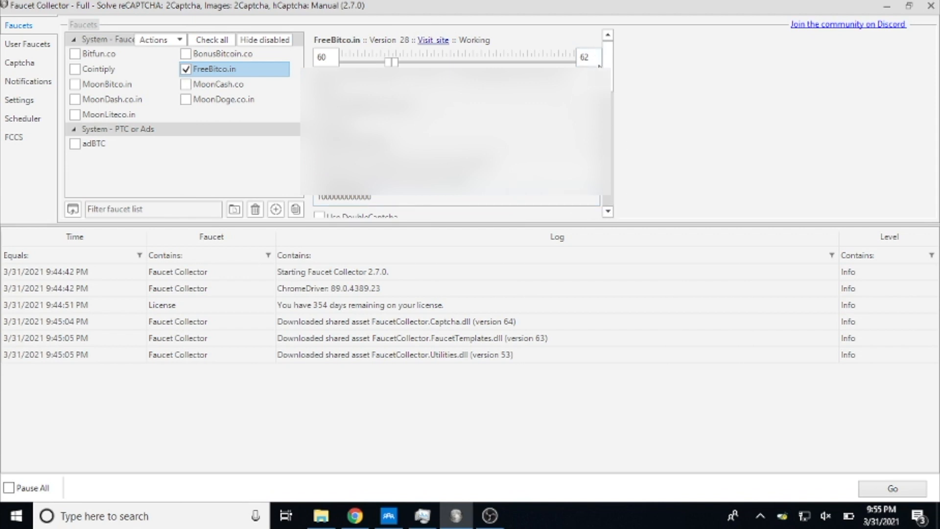
scroll("down", 3)
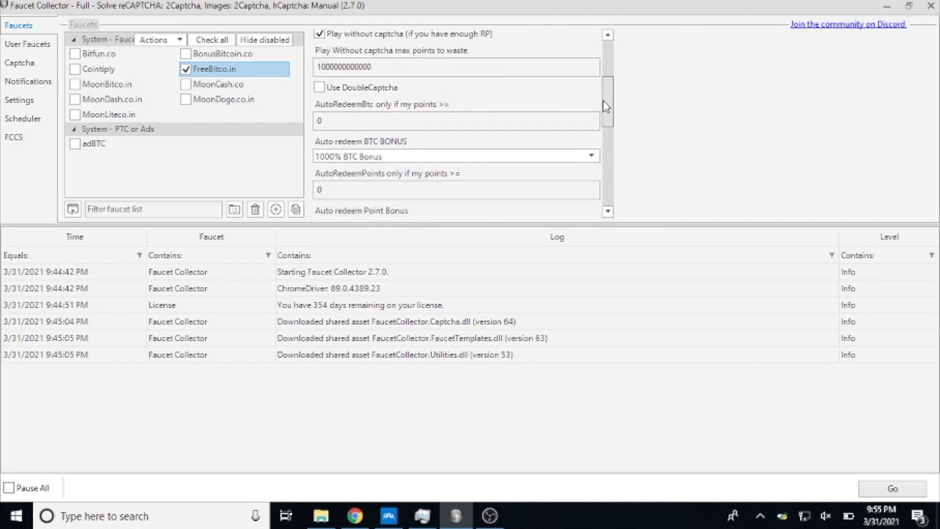
scroll("up", 3)
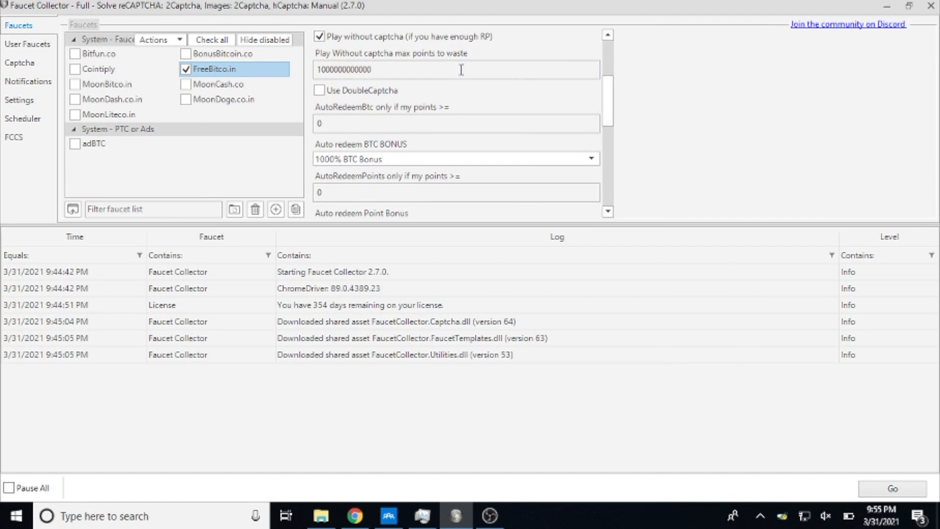
mouse_move(320, 37)
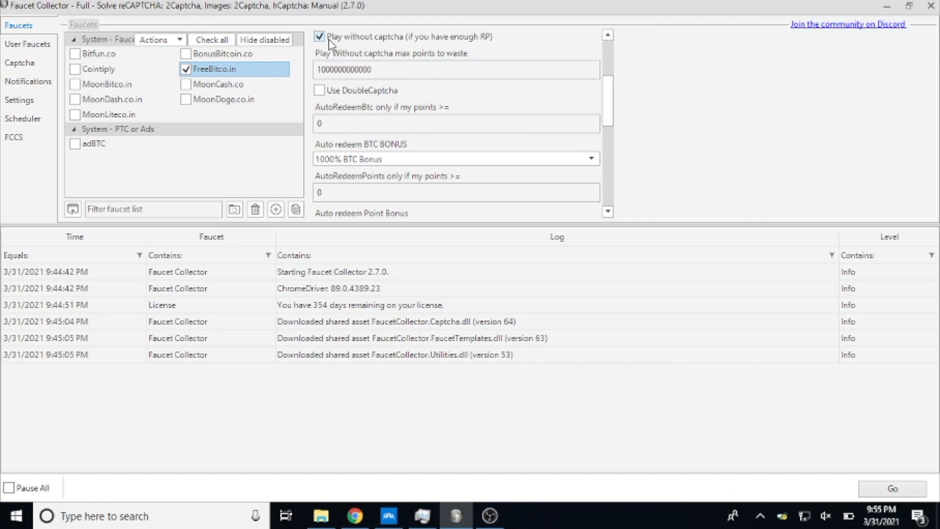
mouse_move(395, 49)
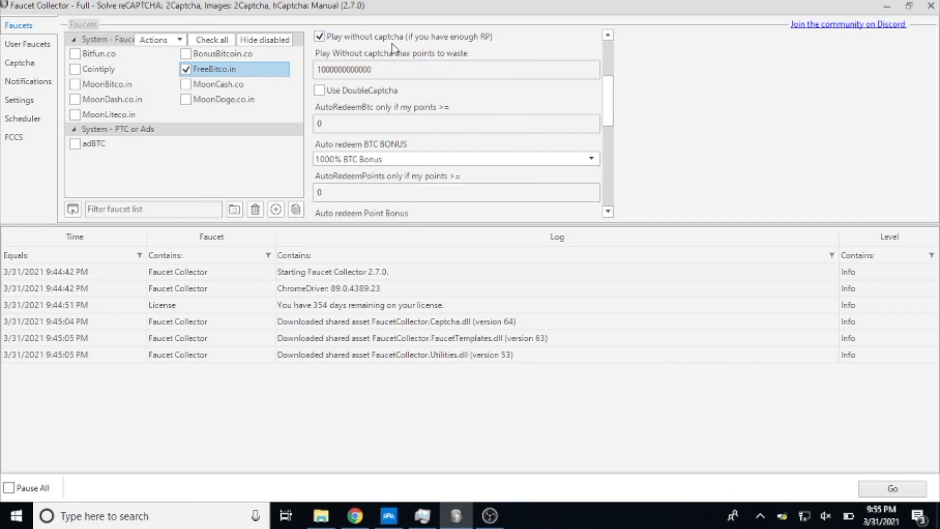
mouse_move(447, 69)
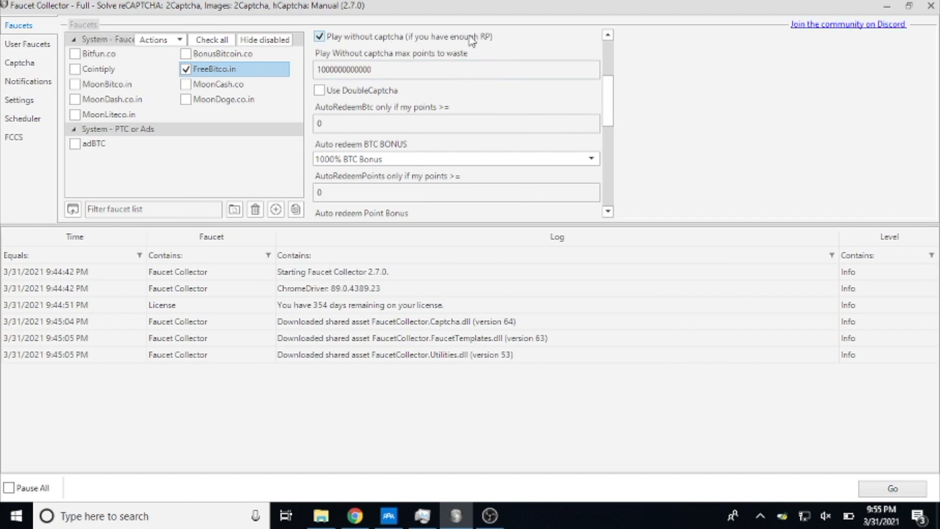
mouse_move(457, 42)
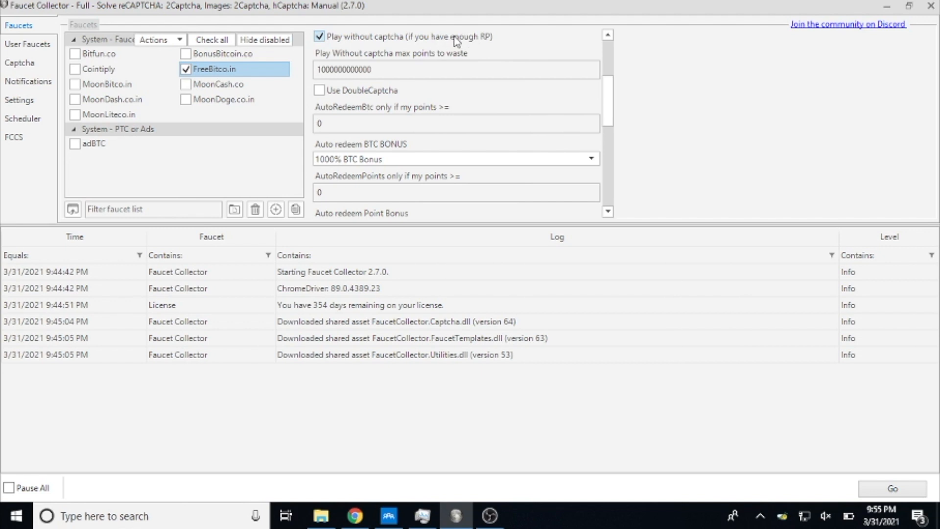
mouse_move(496, 38)
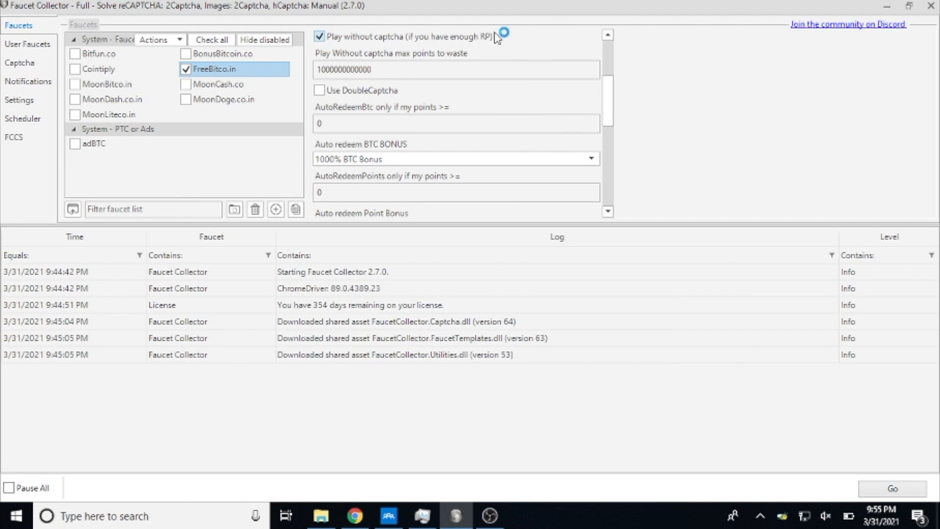
mouse_move(359, 101)
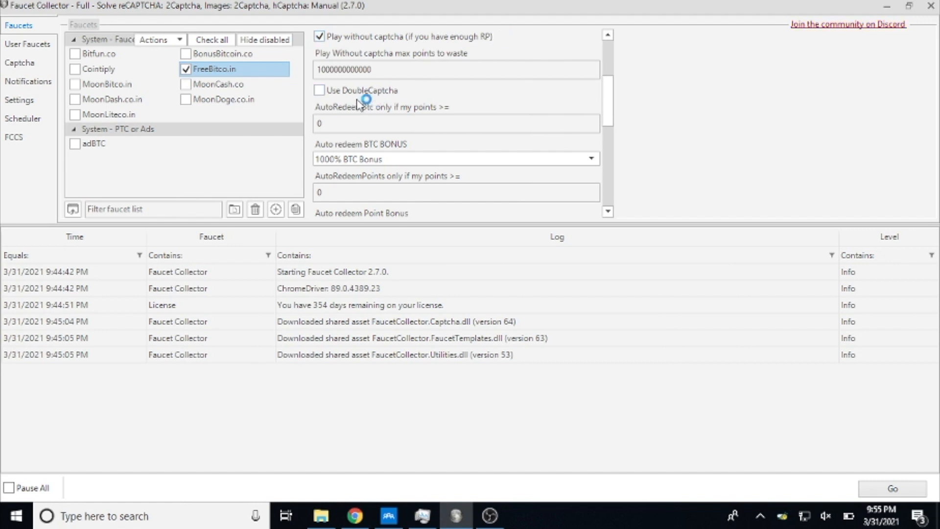
mouse_move(420, 63)
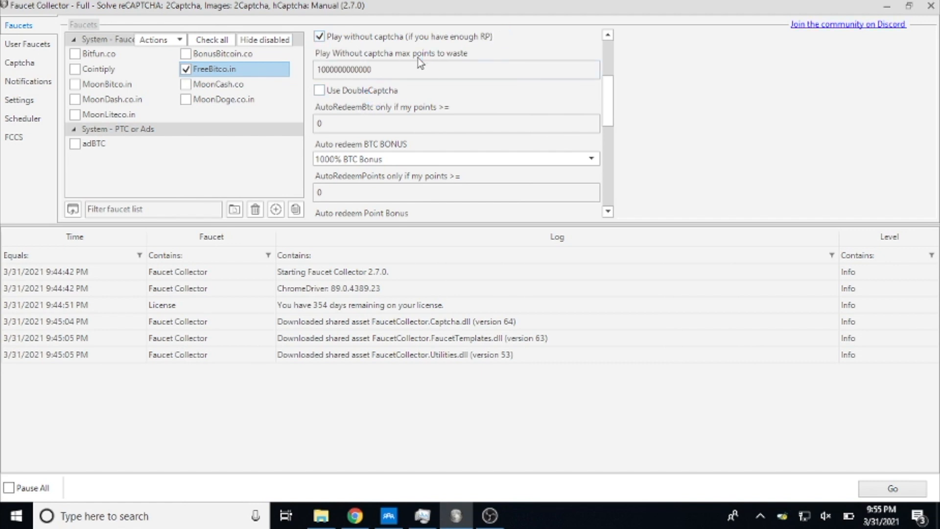
mouse_move(390, 108)
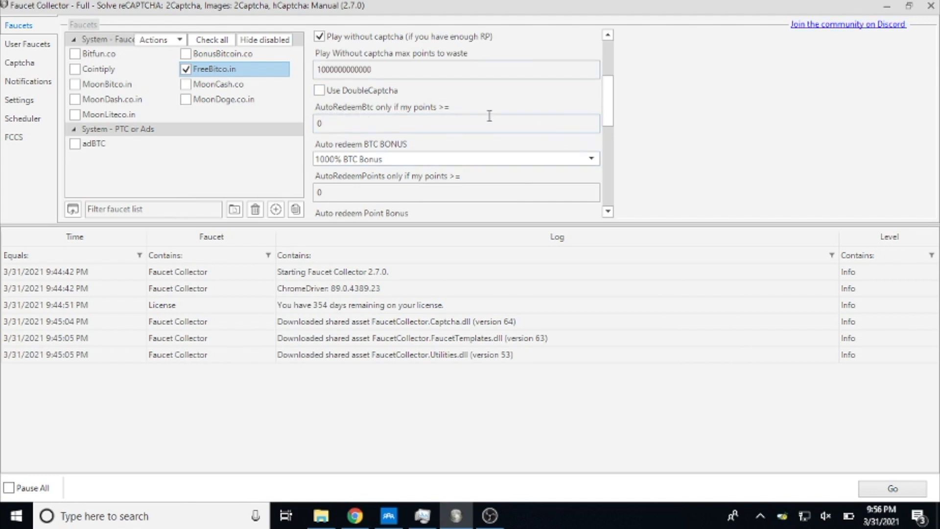
mouse_move(602, 214)
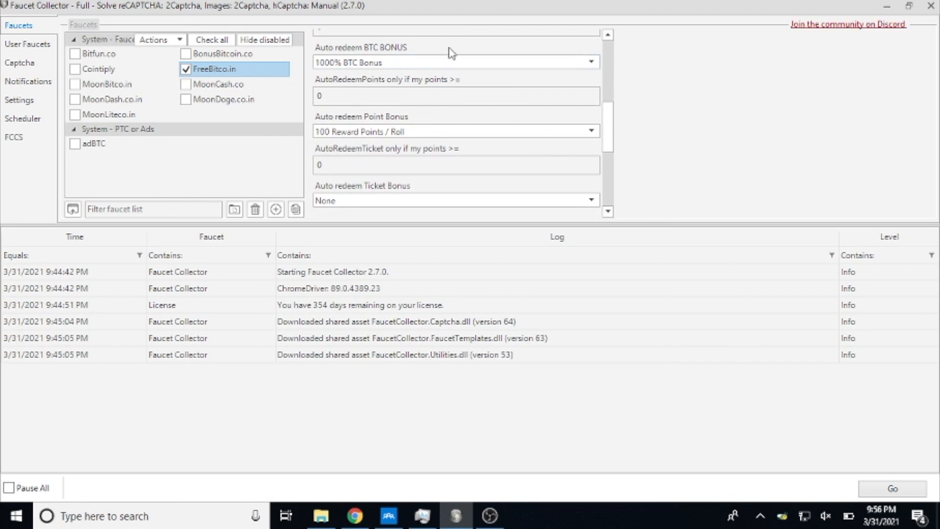
Step: Set Auto redeem BTC BONUS to 1000% BTC Bonus and Point Bonus to 100 Reward Points / Roll
left_click(588, 61)
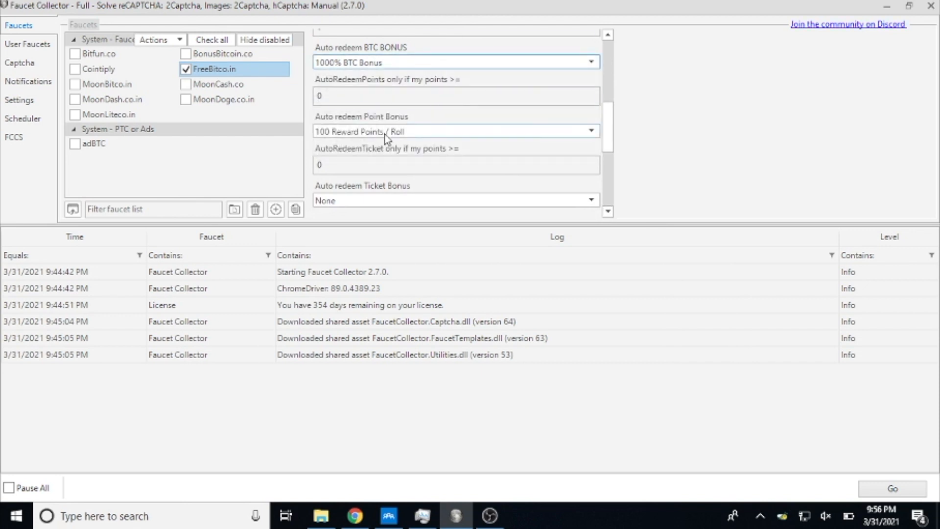
left_click(591, 131)
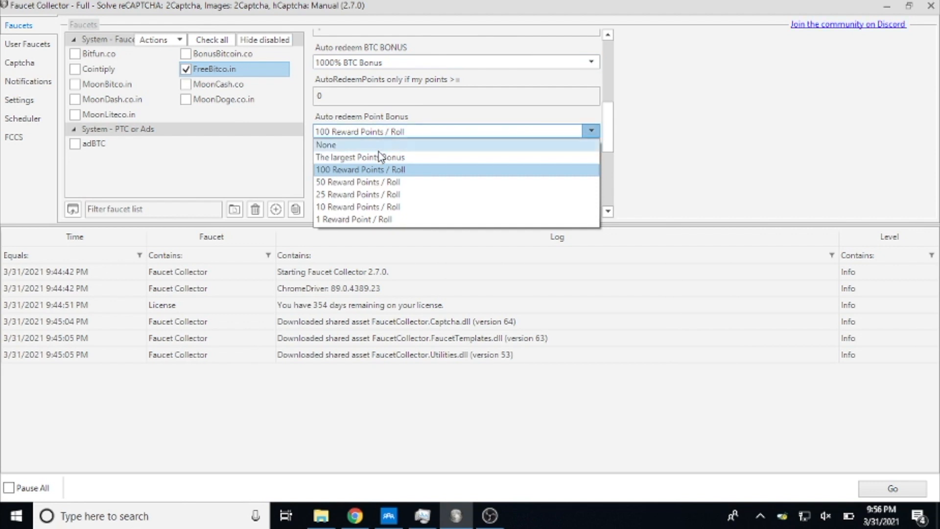
mouse_move(602, 124)
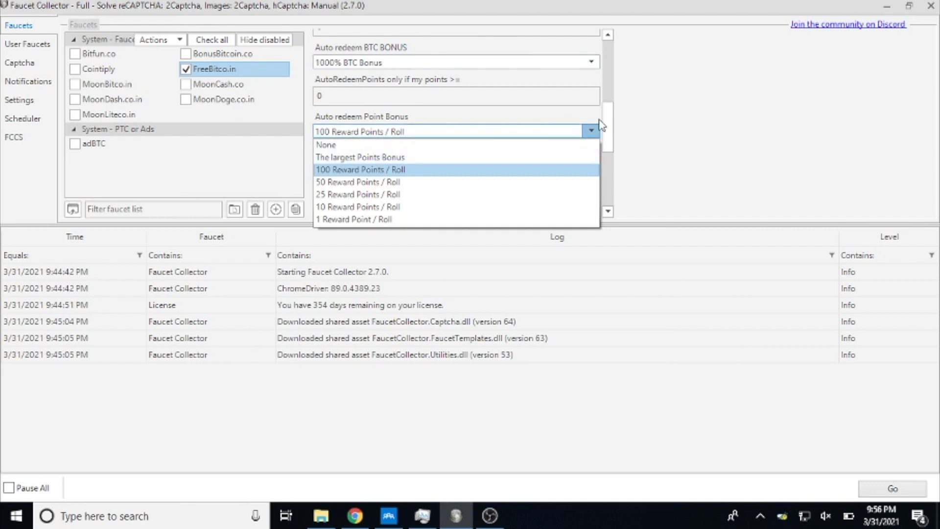
left_click(361, 169)
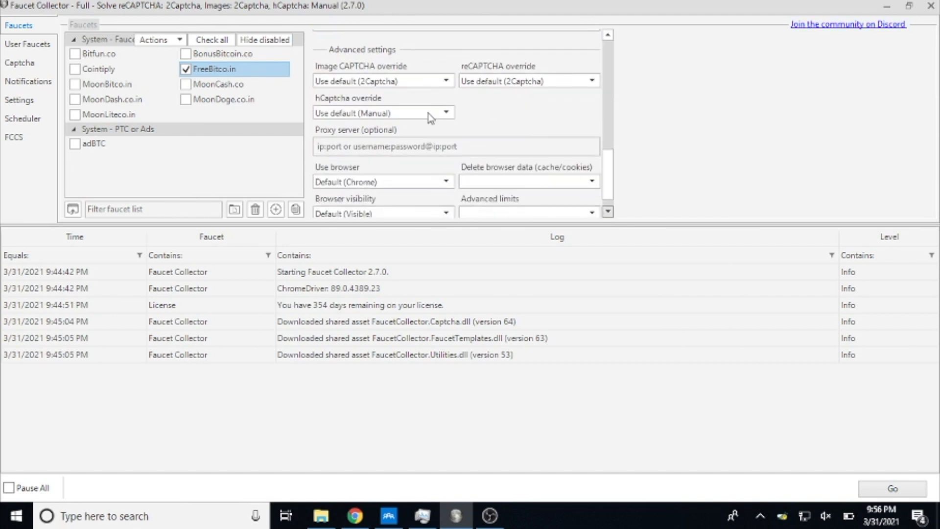
scroll("down", 3)
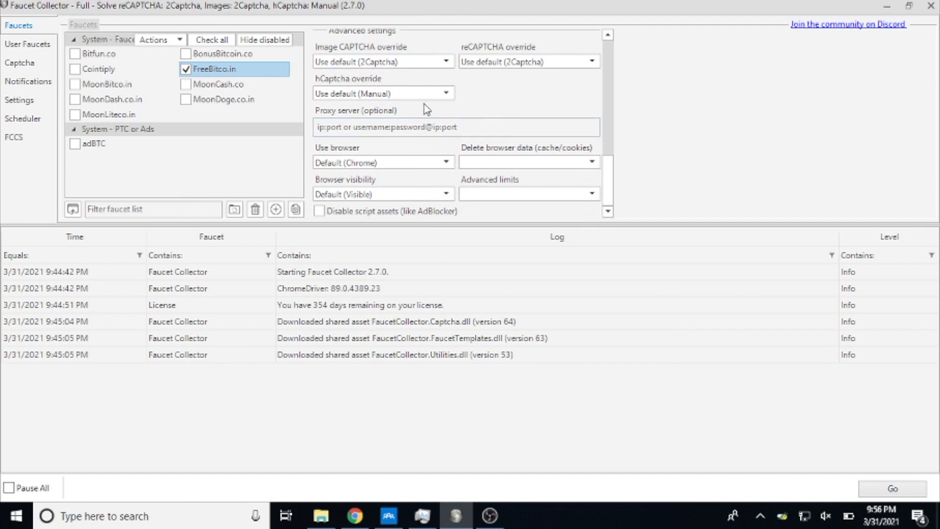
mouse_move(401, 210)
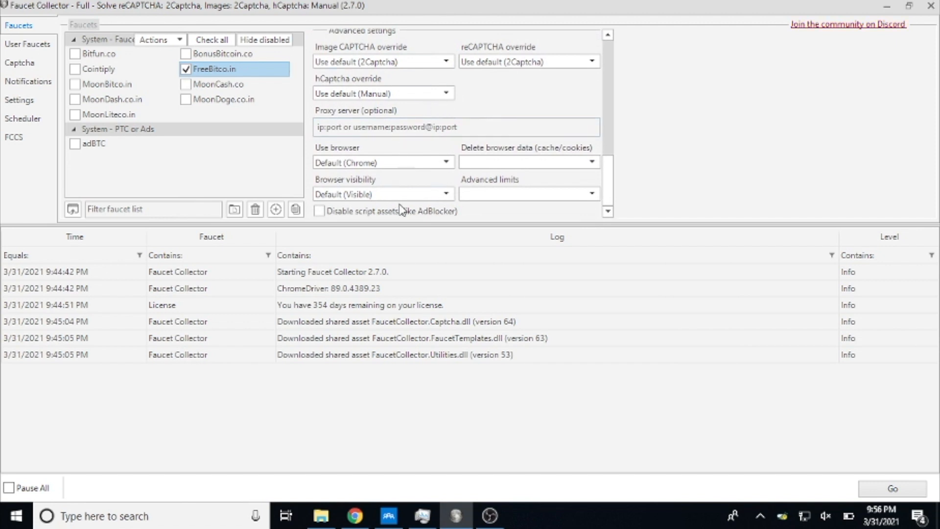
mouse_move(452, 159)
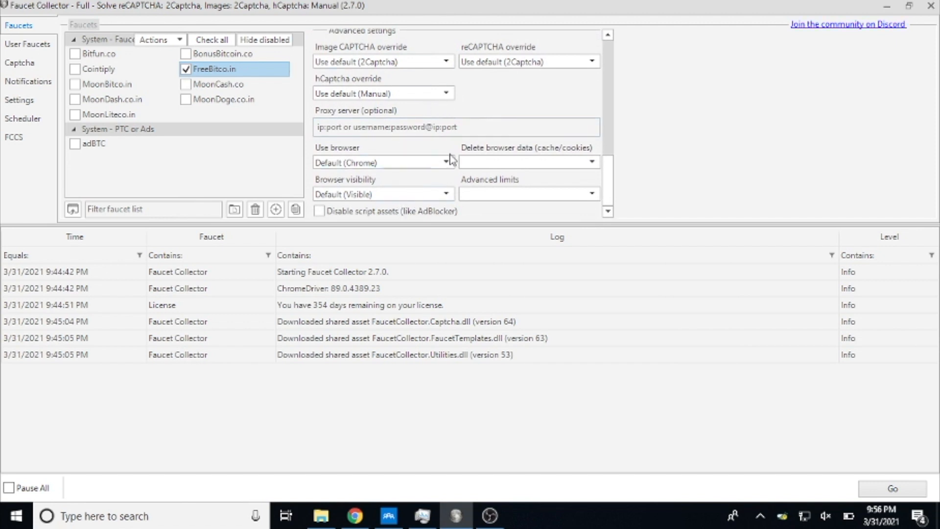
left_click(445, 161)
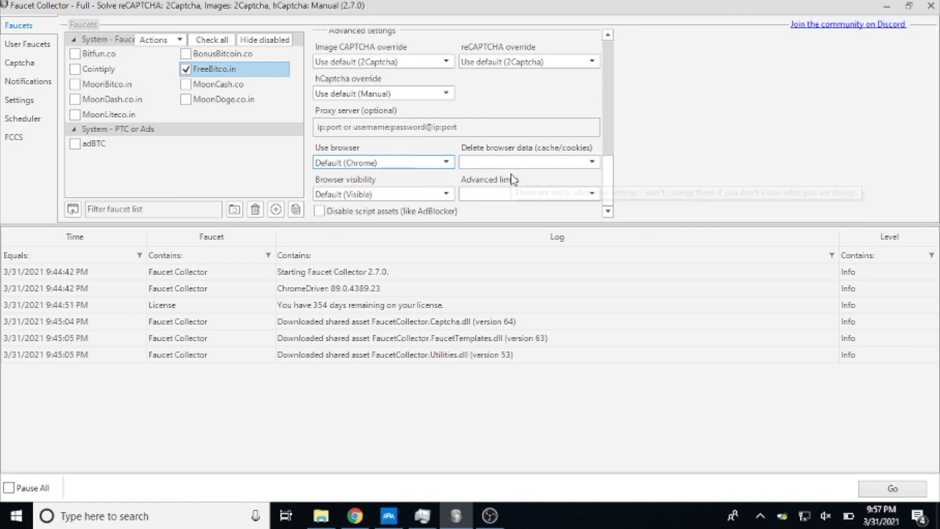
mouse_move(747, 283)
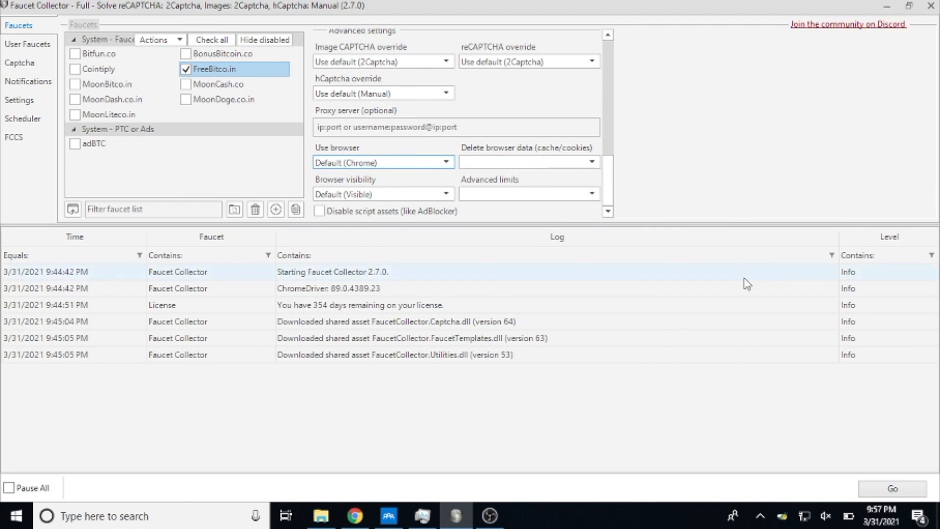
mouse_move(461, 38)
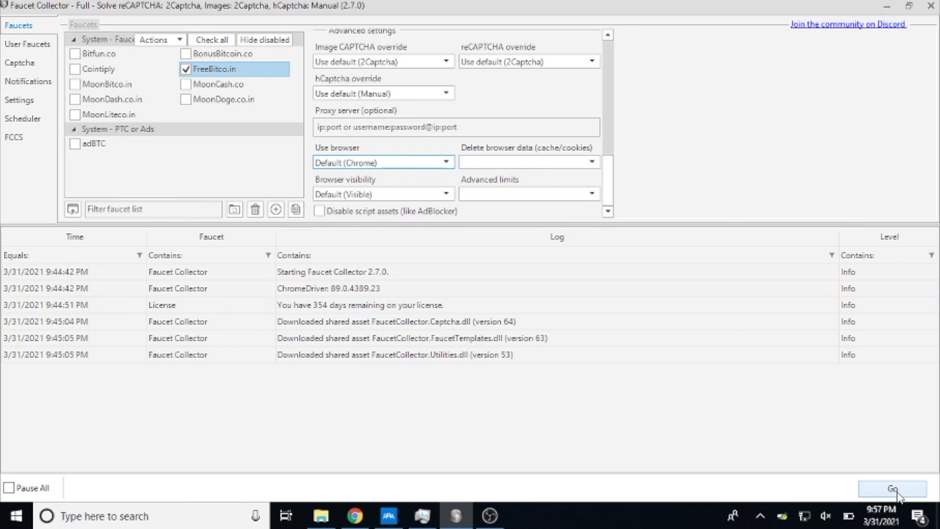
Step: Start the checked FreeBitco.in faucet with Go so the log reports it starting
left_click(891, 487)
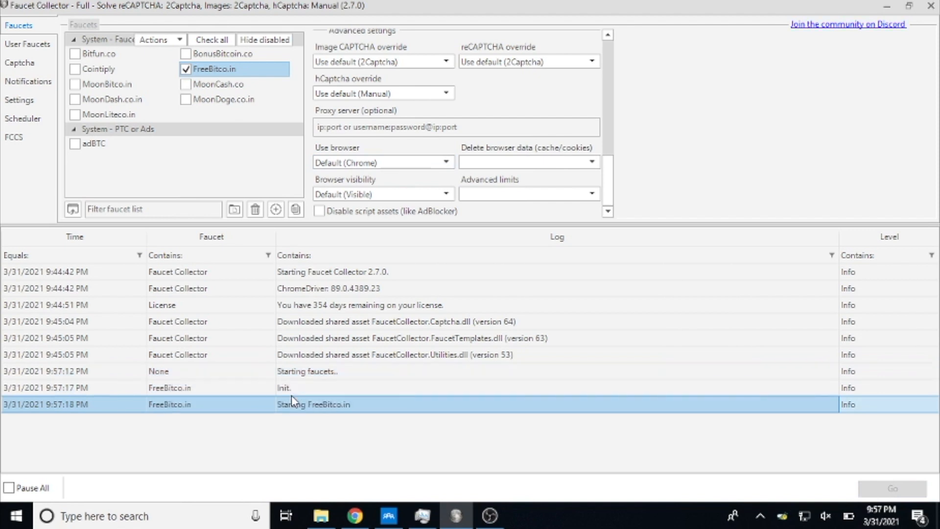
mouse_move(372, 456)
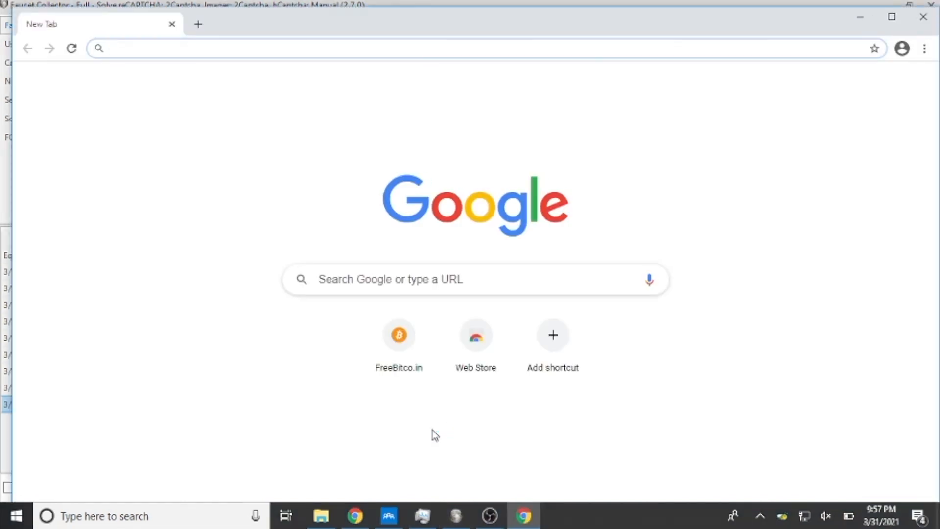
Step: Let the automated Chrome window load freebitco.in and activate the bonus until 'successfully activated' appears
left_click(399, 335)
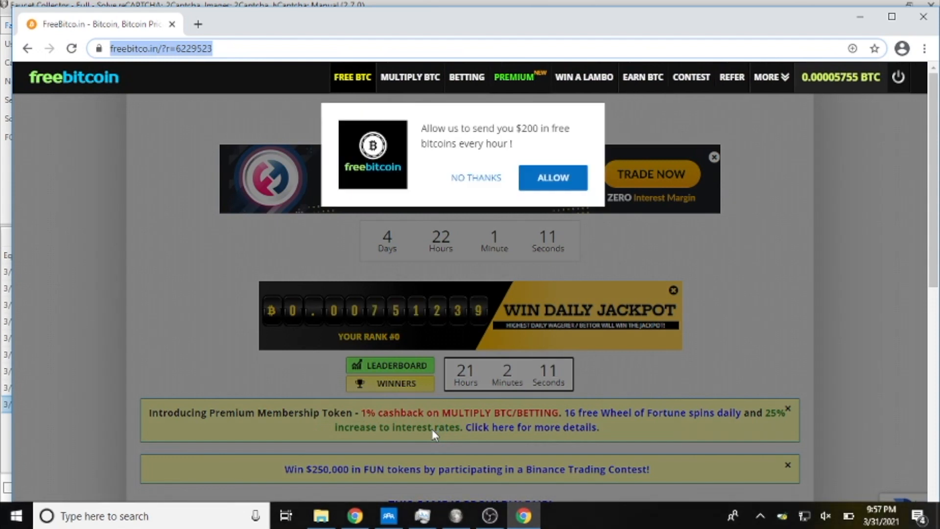
left_click(70, 49)
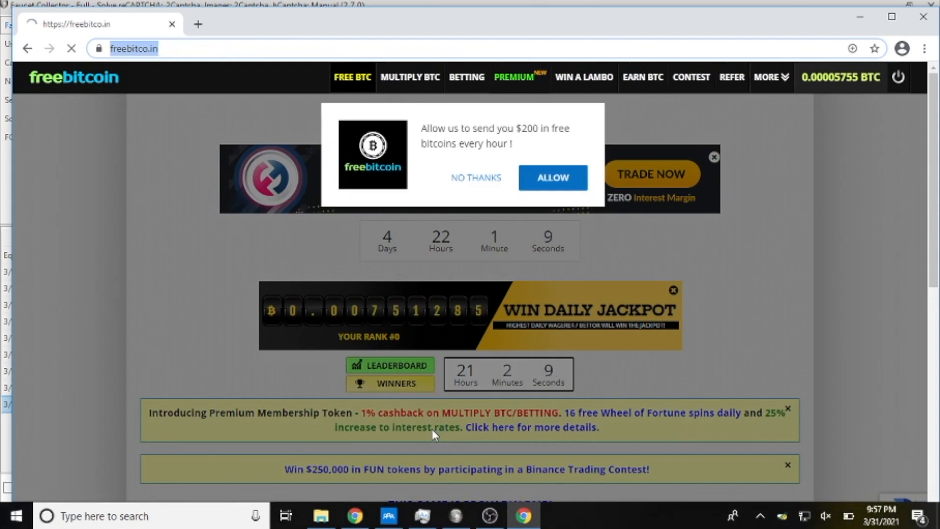
left_click(476, 177)
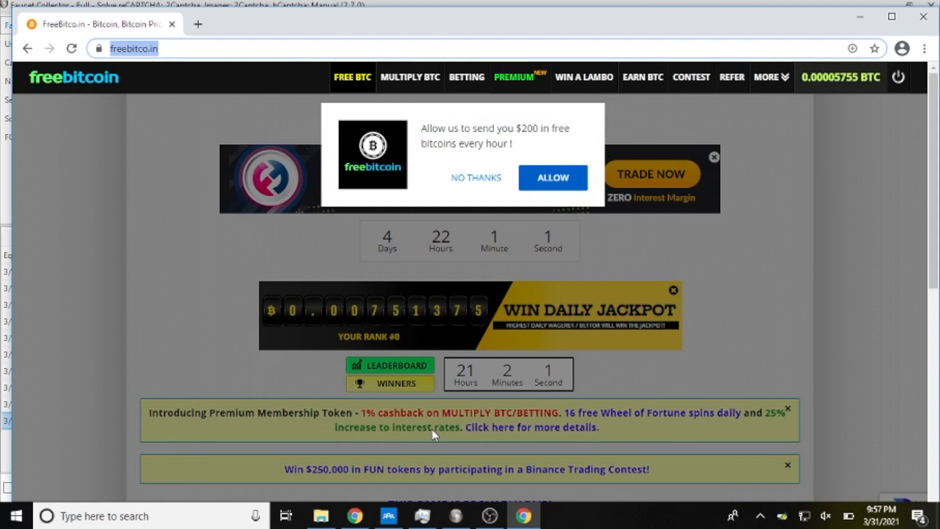
left_click(552, 177)
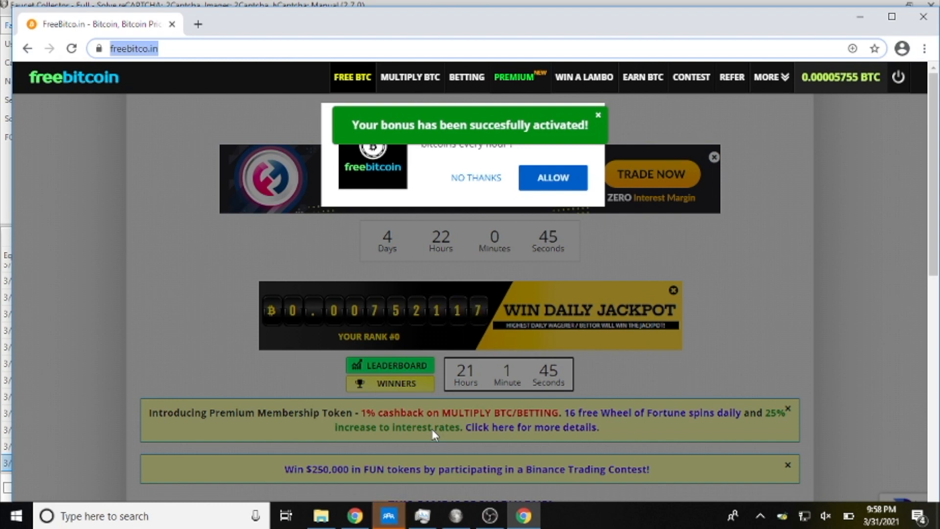
scroll("down", 3)
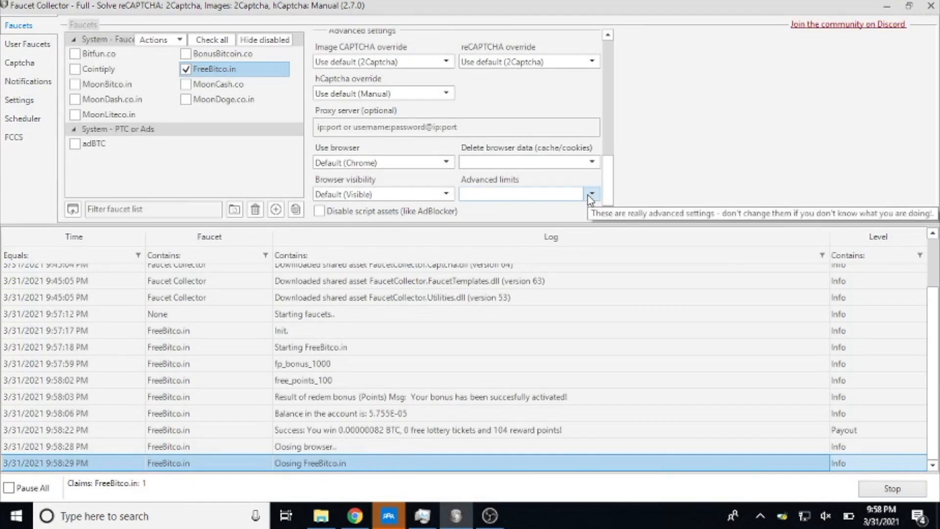
mouse_move(316, 383)
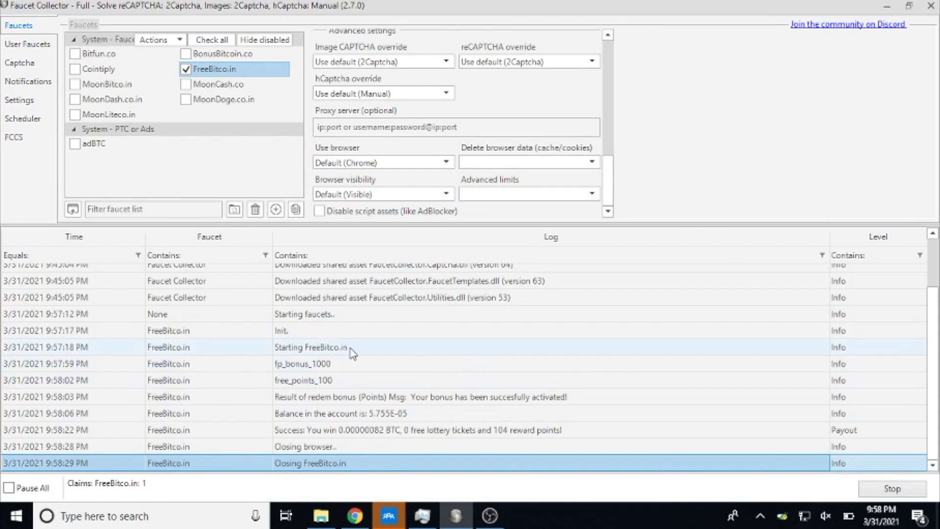
mouse_move(365, 353)
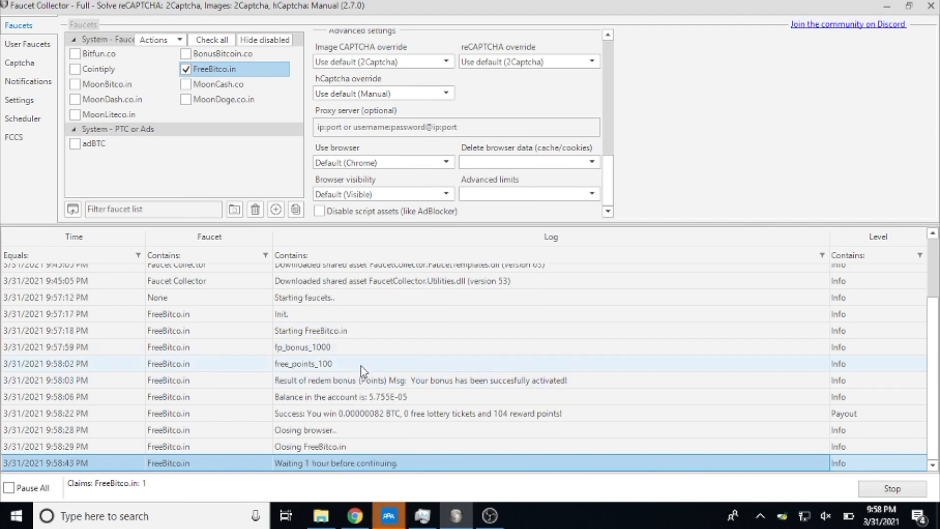
mouse_move(417, 384)
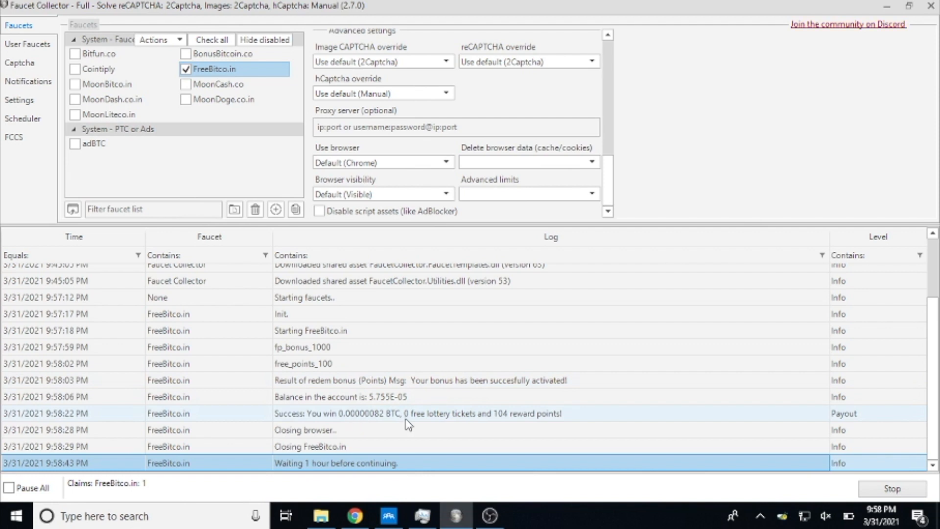
mouse_move(350, 417)
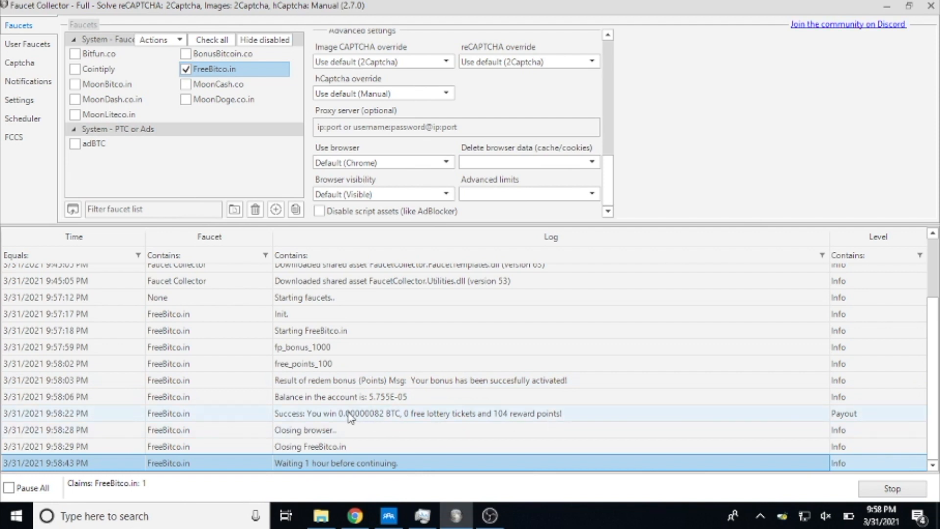
mouse_move(344, 433)
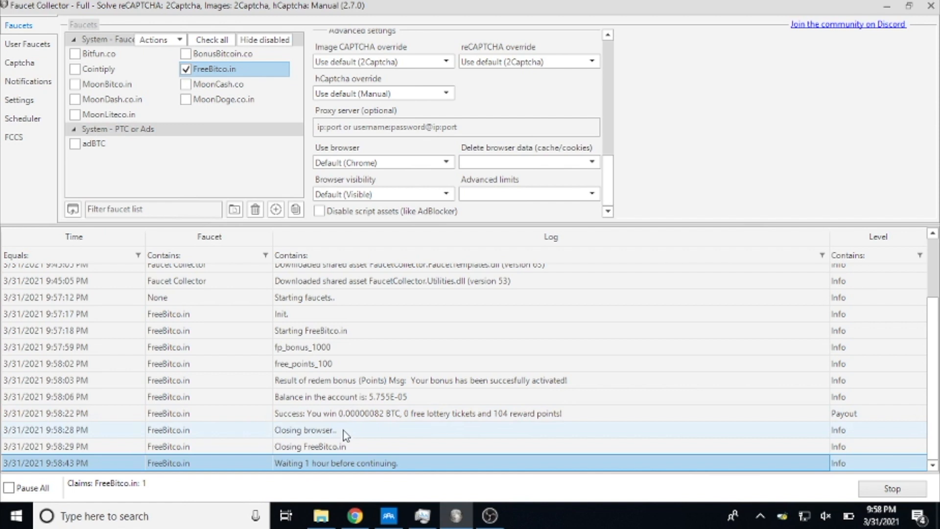
mouse_move(401, 474)
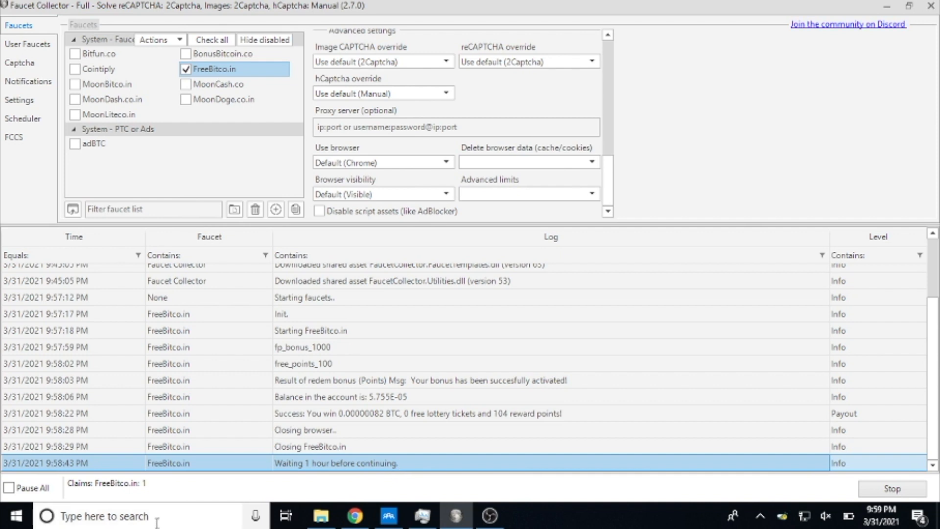
mouse_move(153, 488)
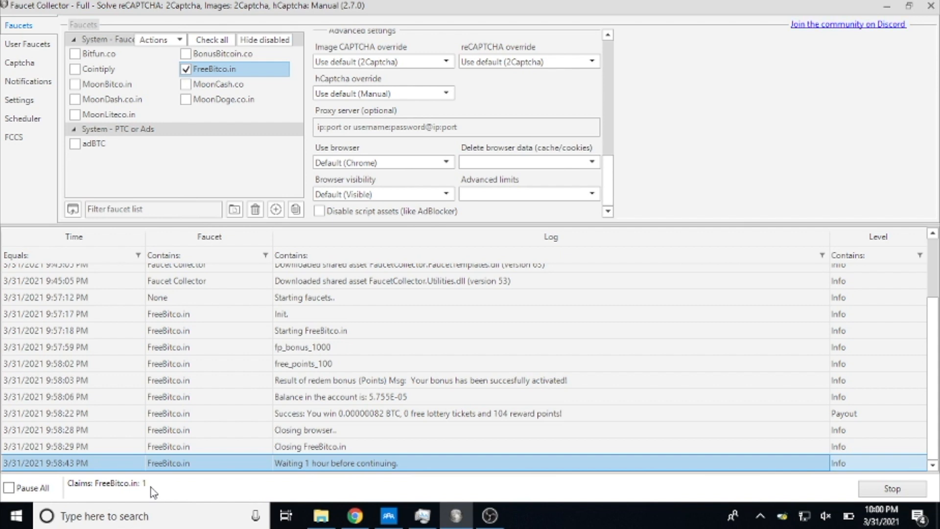
mouse_move(196, 475)
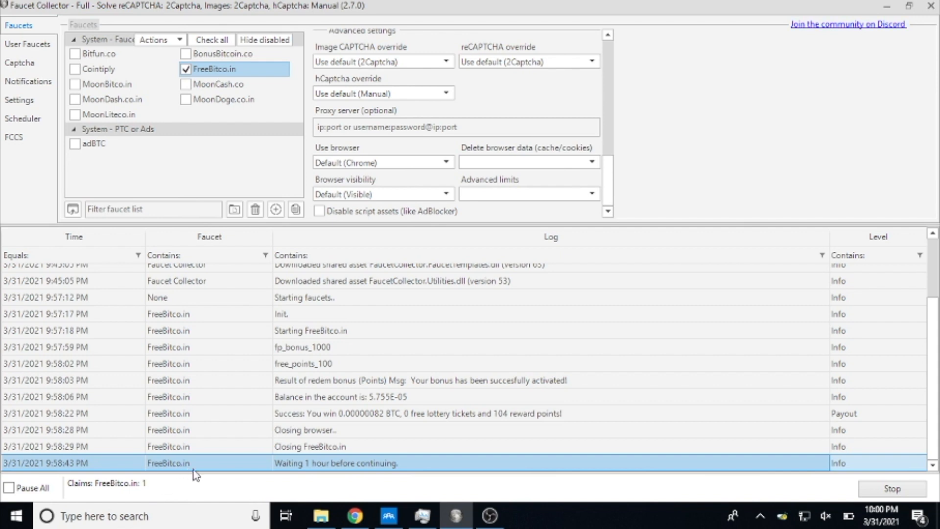
mouse_move(458, 516)
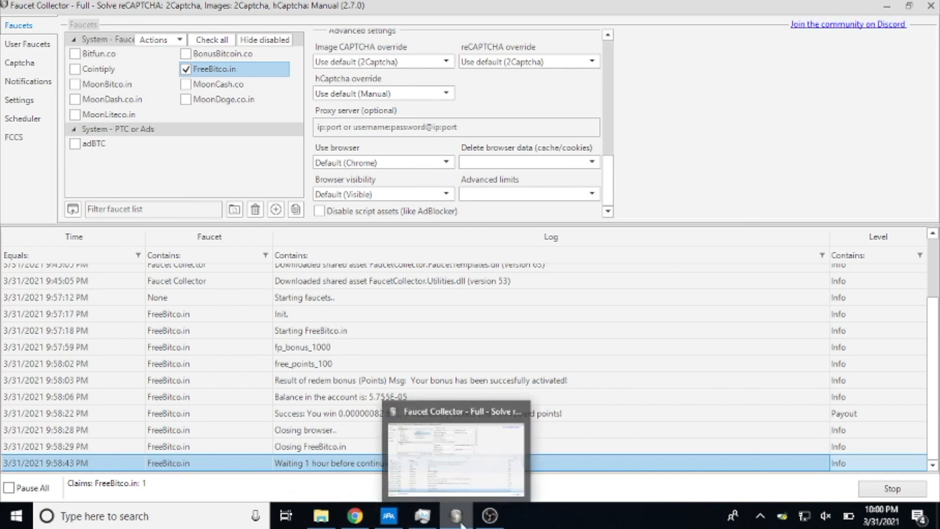